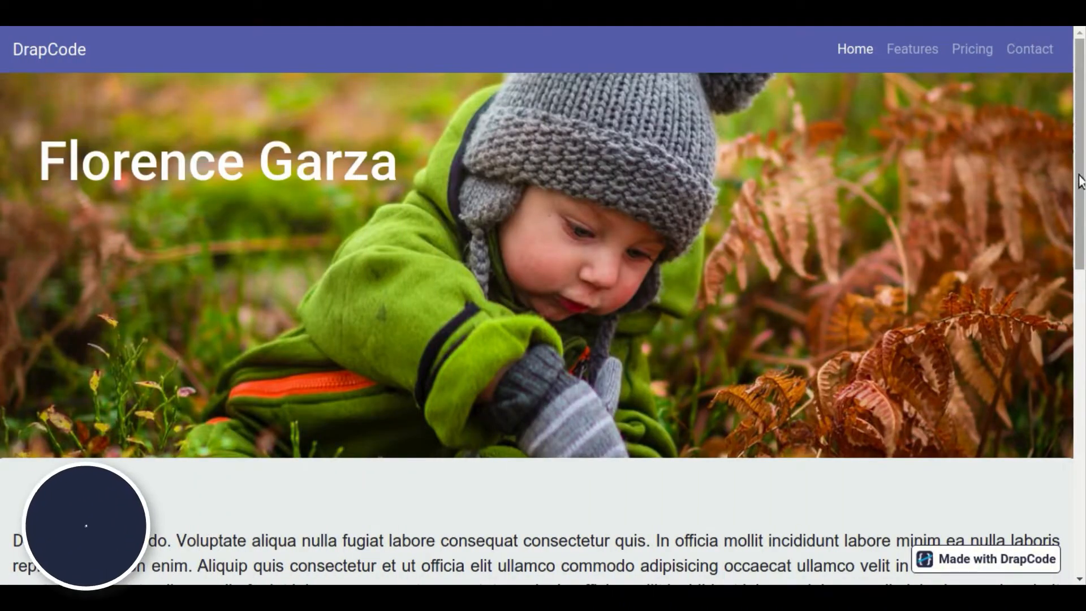
Open the project's page list and start the Add Page form.
scroll(down, 3)
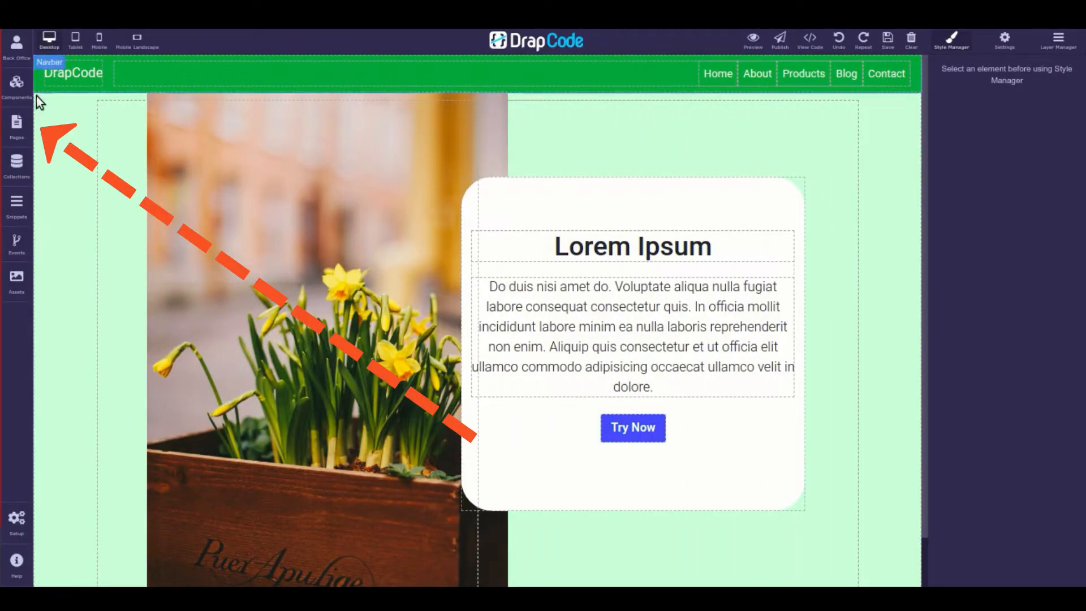
click(16, 129)
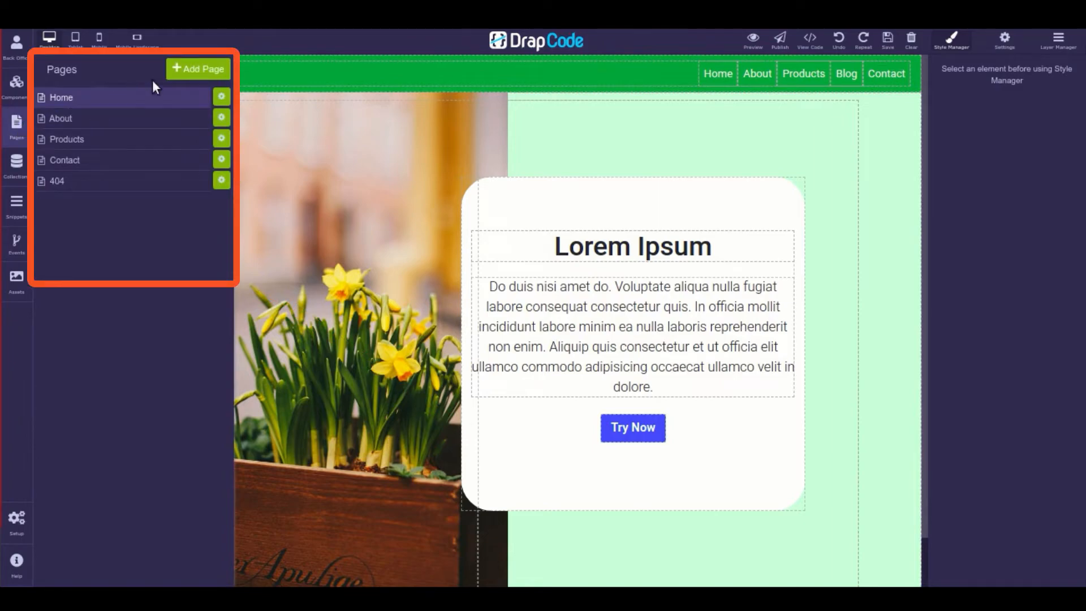
click(198, 68)
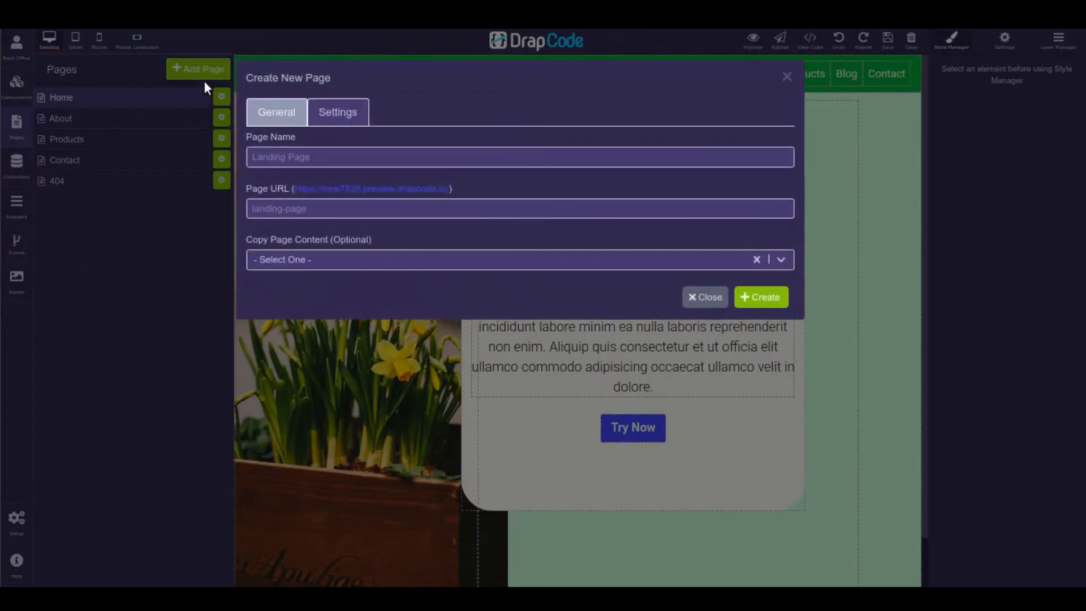
Create a page named 'Blog' with URL 'blog-page'.
text(b)
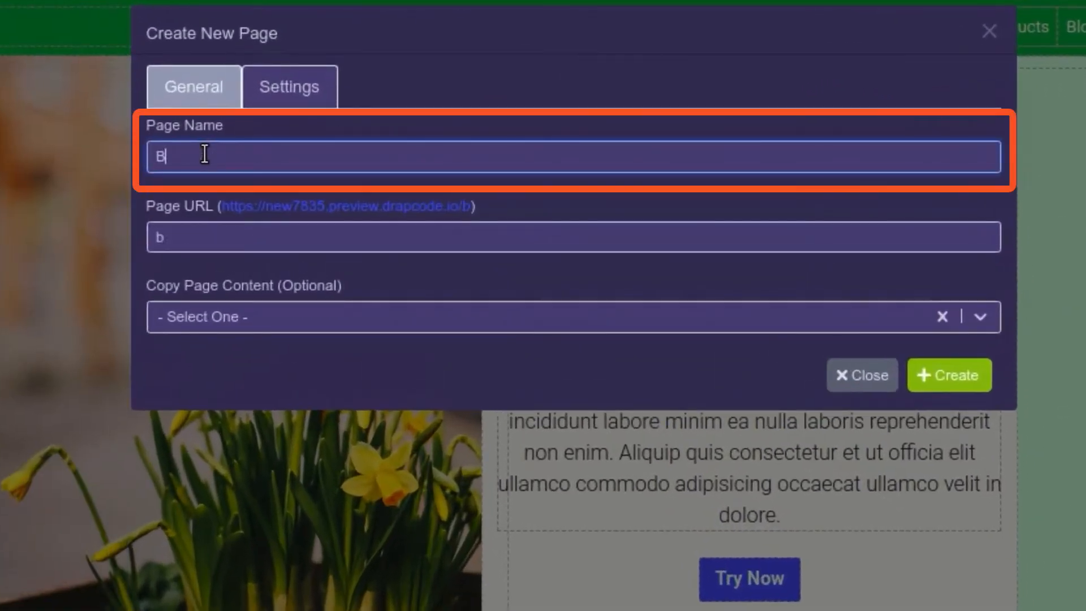
text(log)
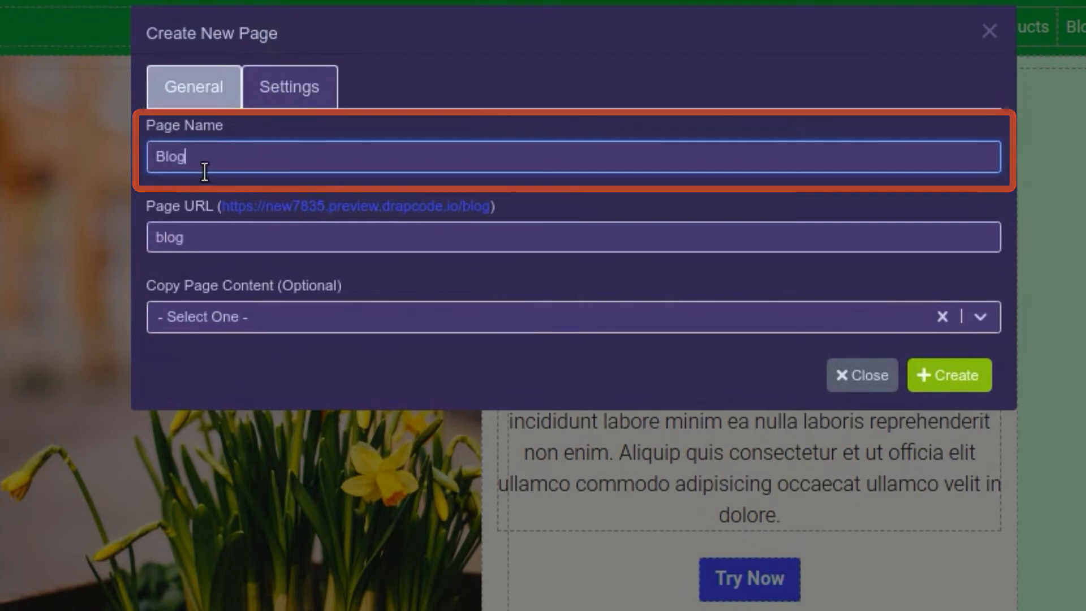
click(572, 237)
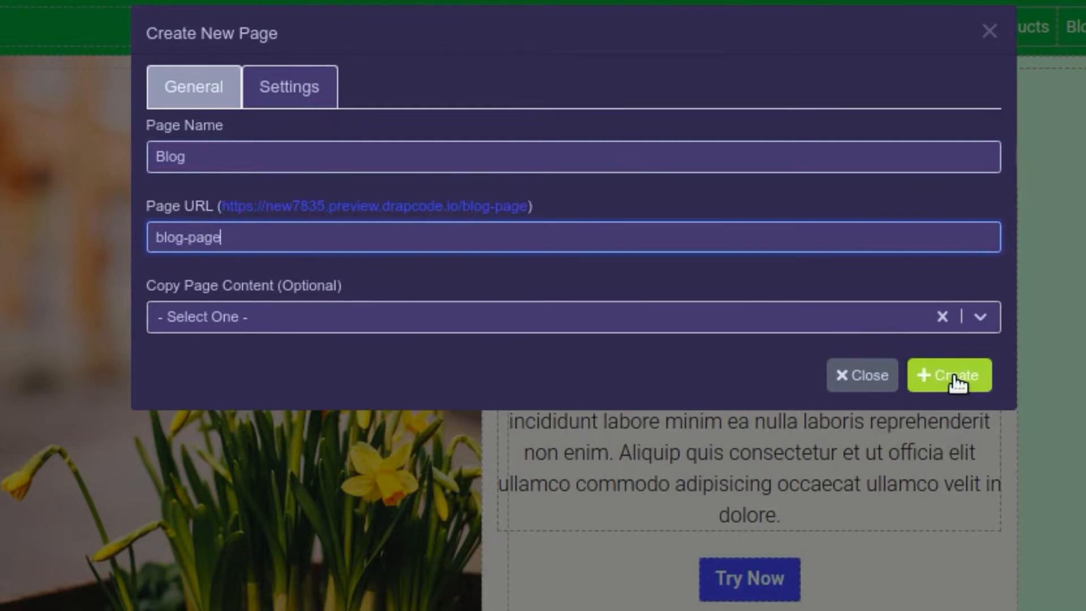
click(948, 374)
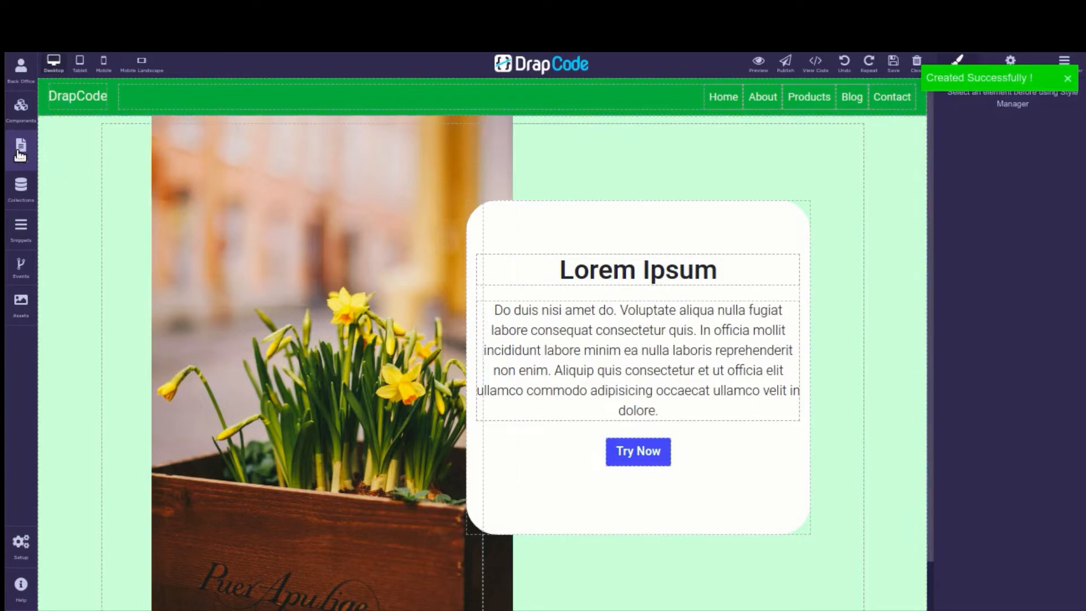
Select the empty Blog page from the Pages panel.
click(20, 148)
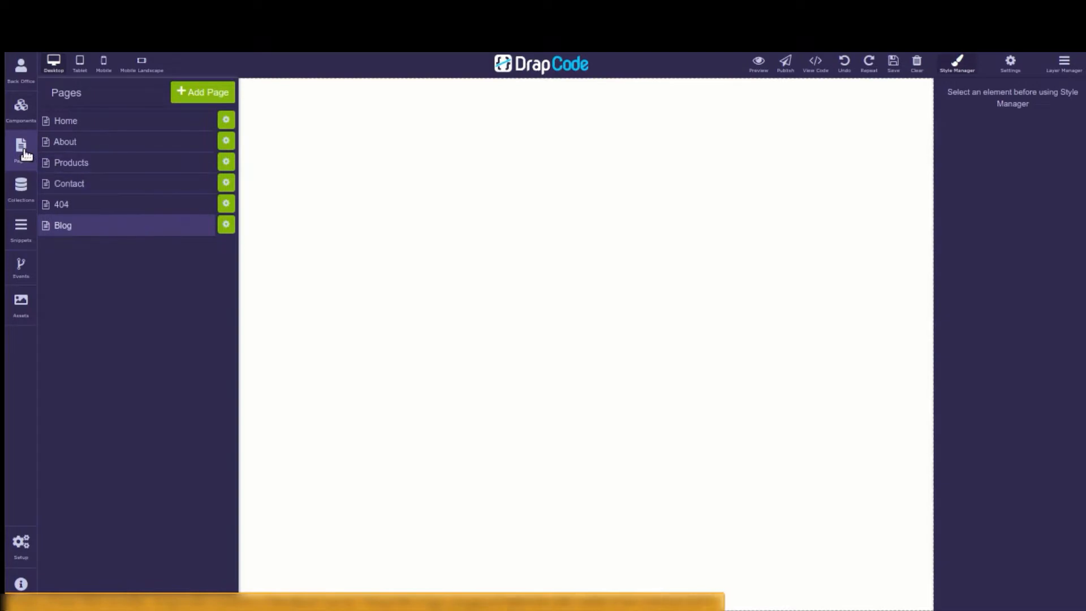
click(21, 149)
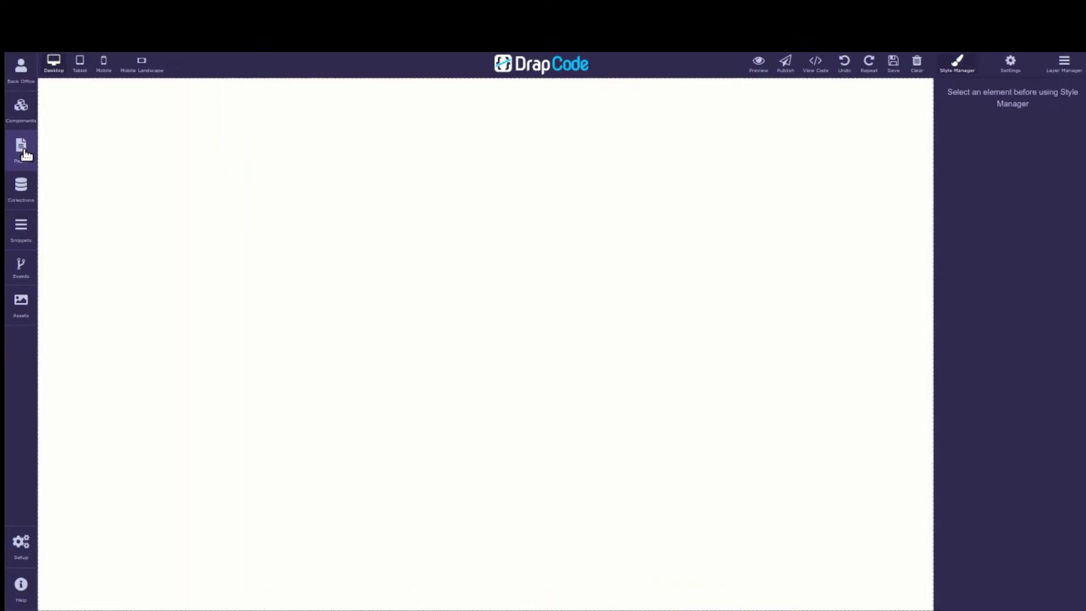
click(21, 149)
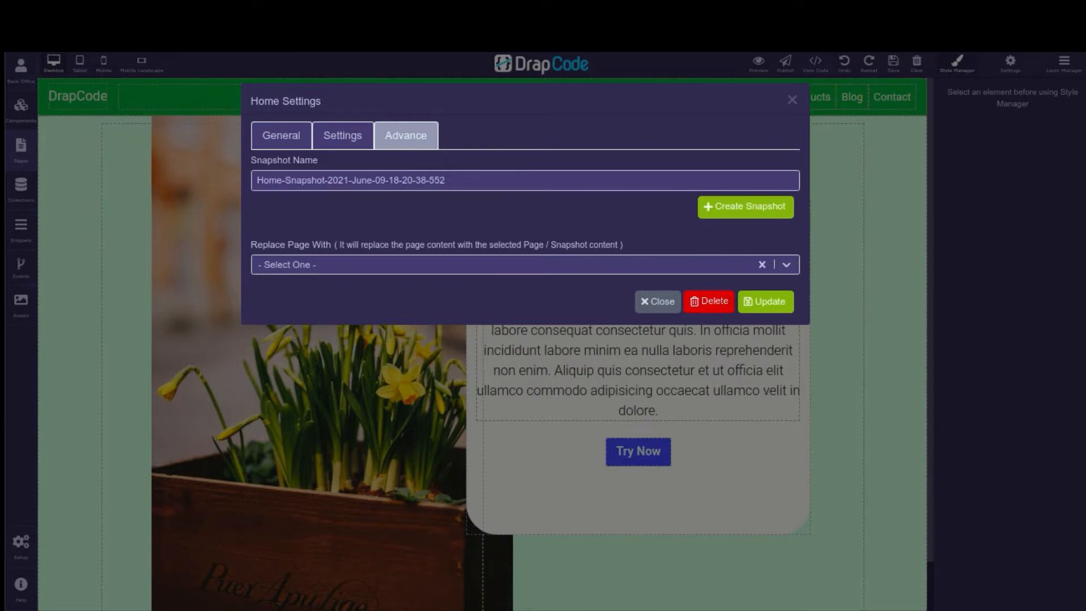
Close the Home page settings and reopen the Pages panel.
click(656, 301)
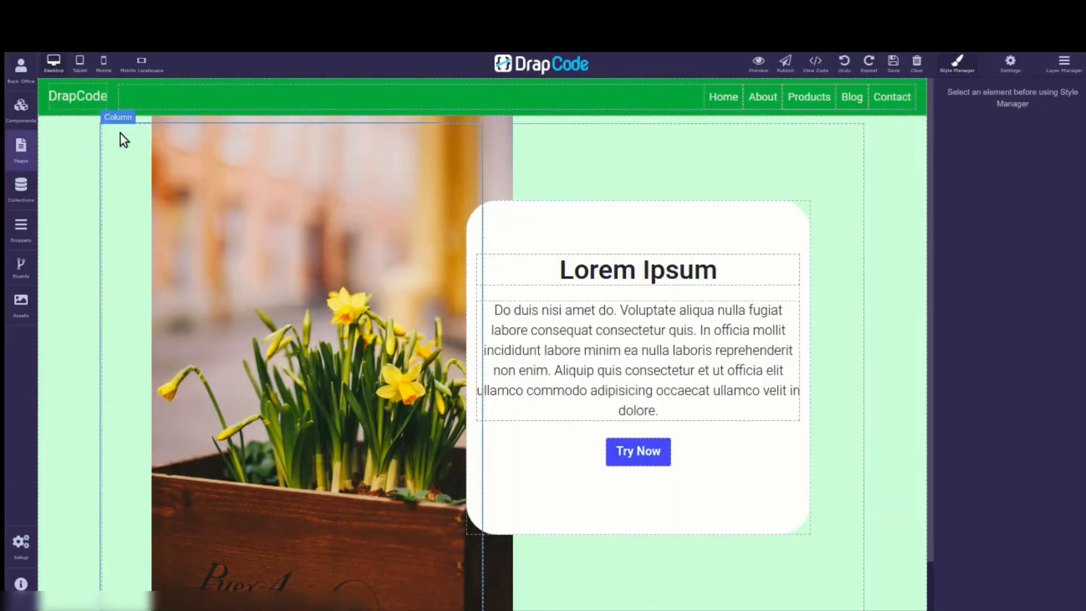
click(20, 147)
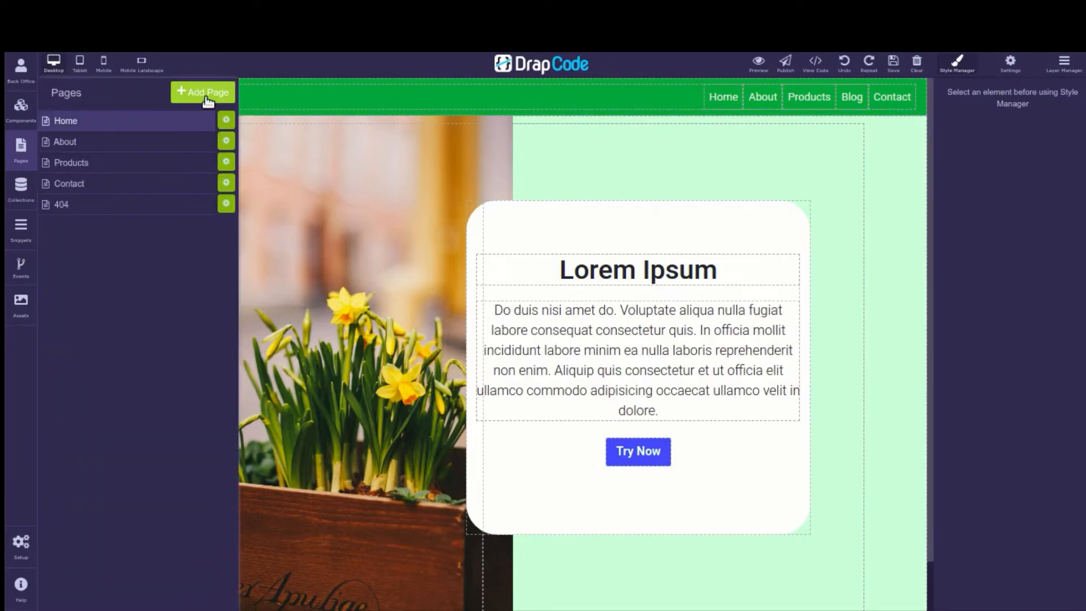
Create a 'Pricing' page copying content from the Home page snapshot.
click(203, 92)
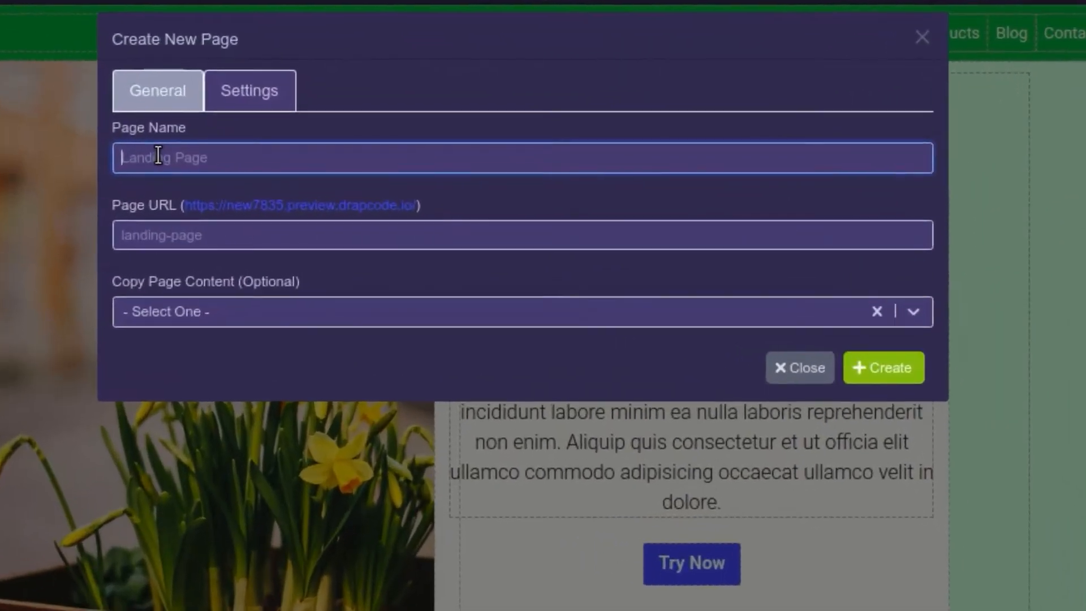
text(Pricing)
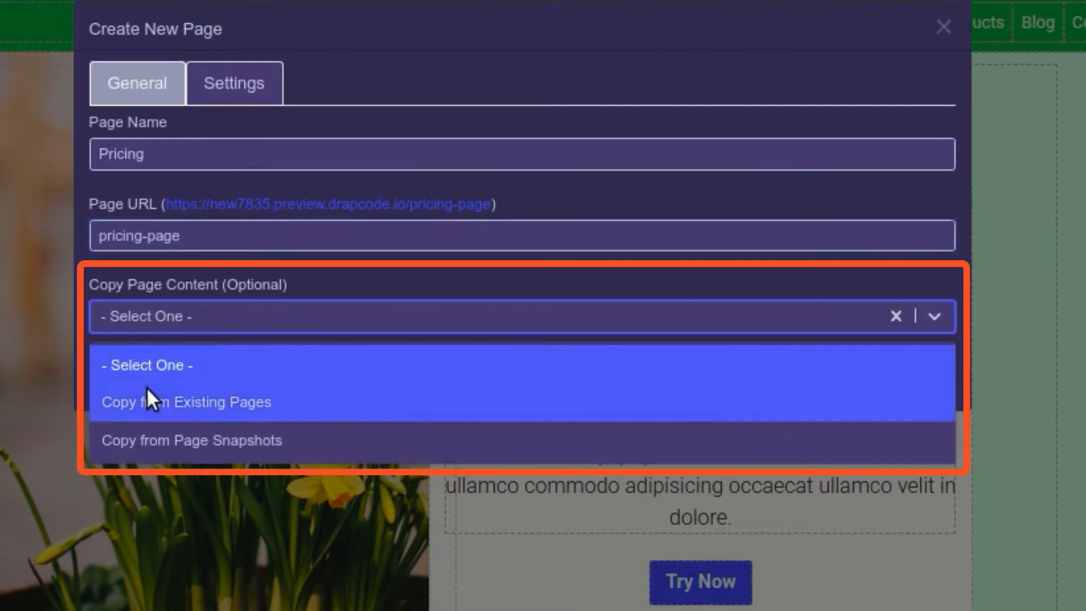
click(185, 402)
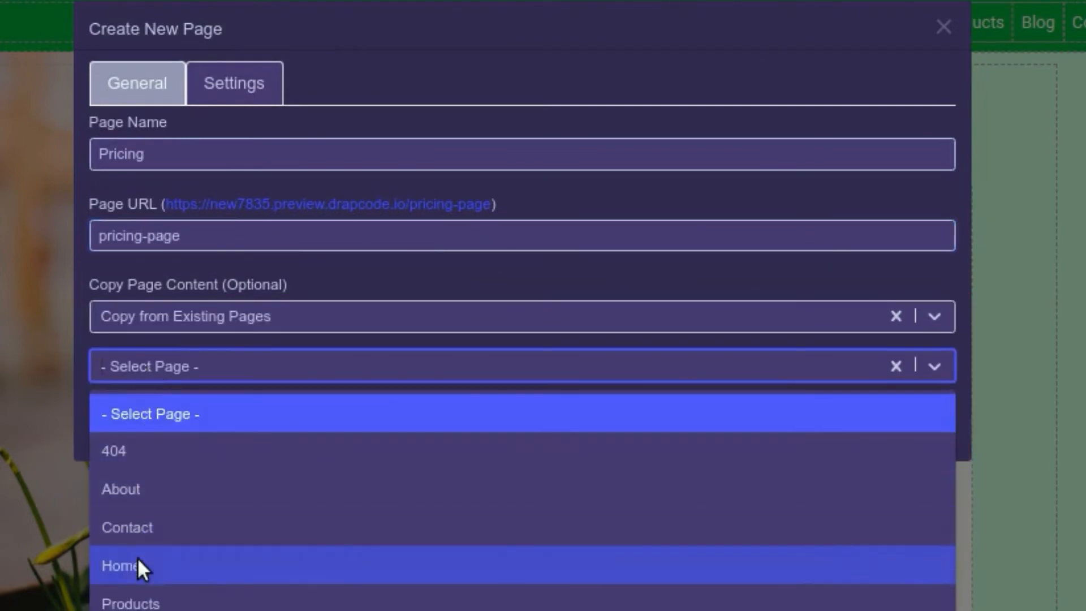
click(521, 317)
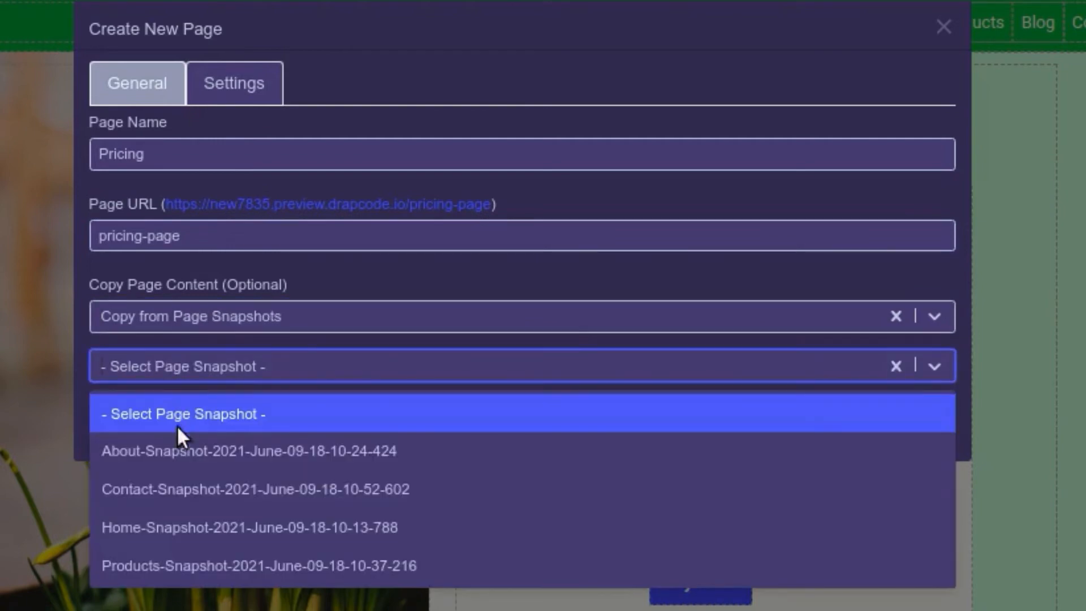
click(249, 527)
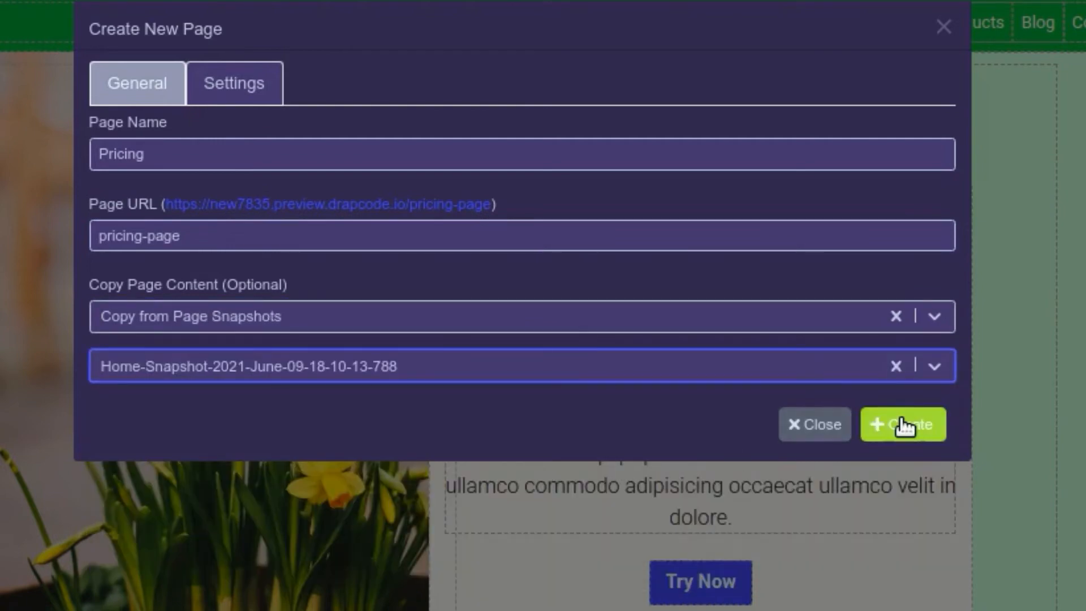
click(902, 424)
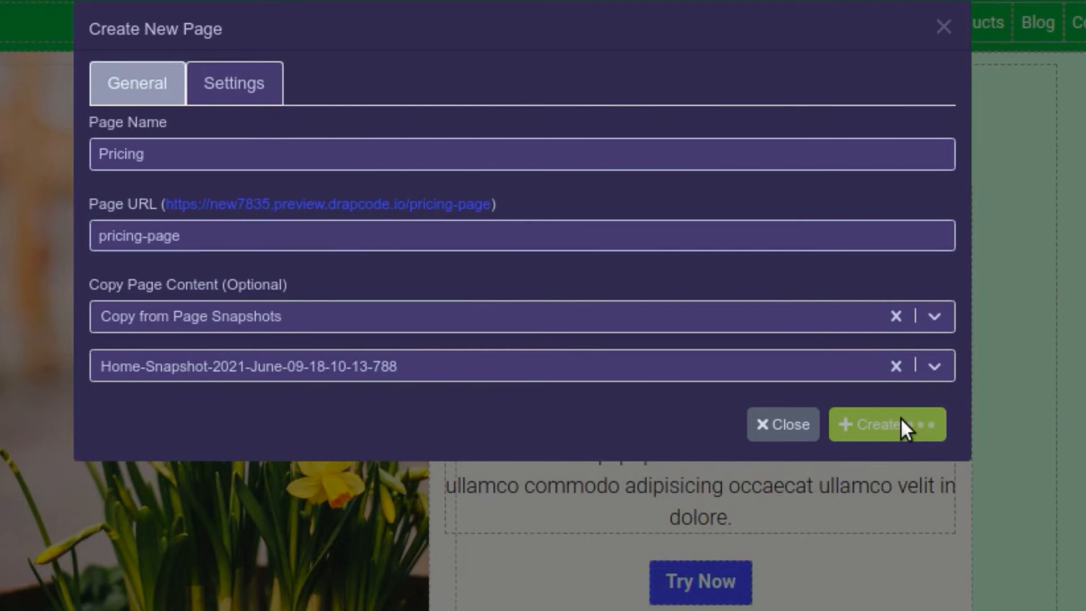
click(885, 423)
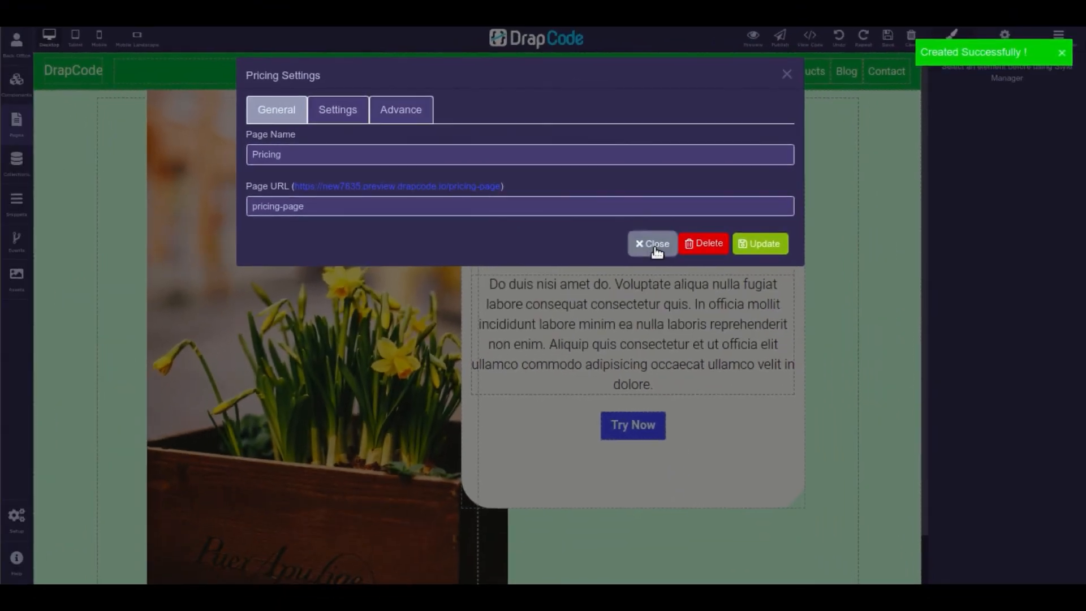
Close the Pricing settings dialog and open the Pricing page.
click(651, 243)
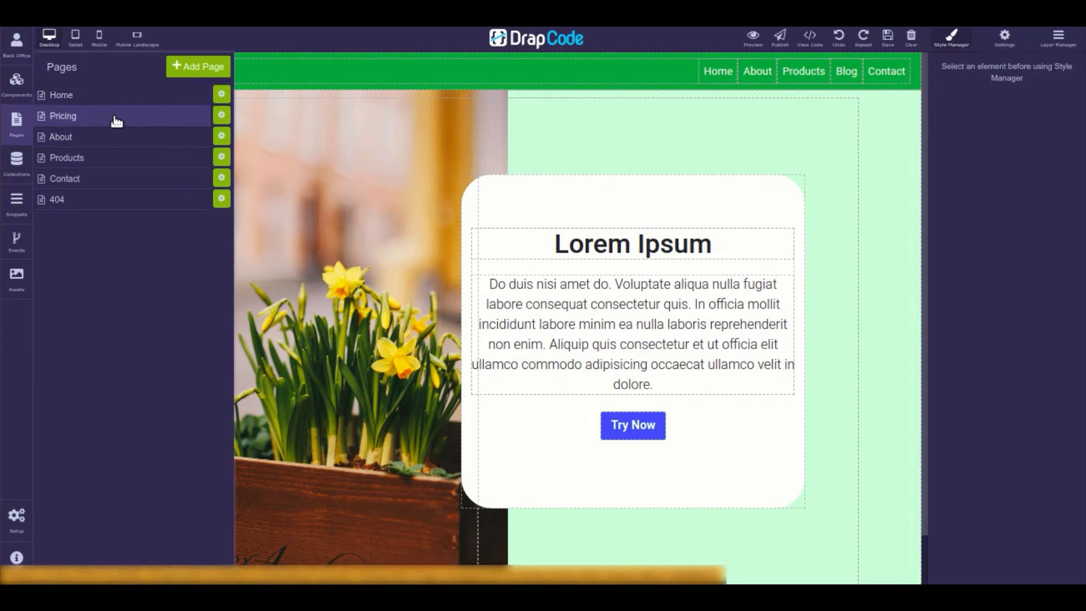
click(62, 115)
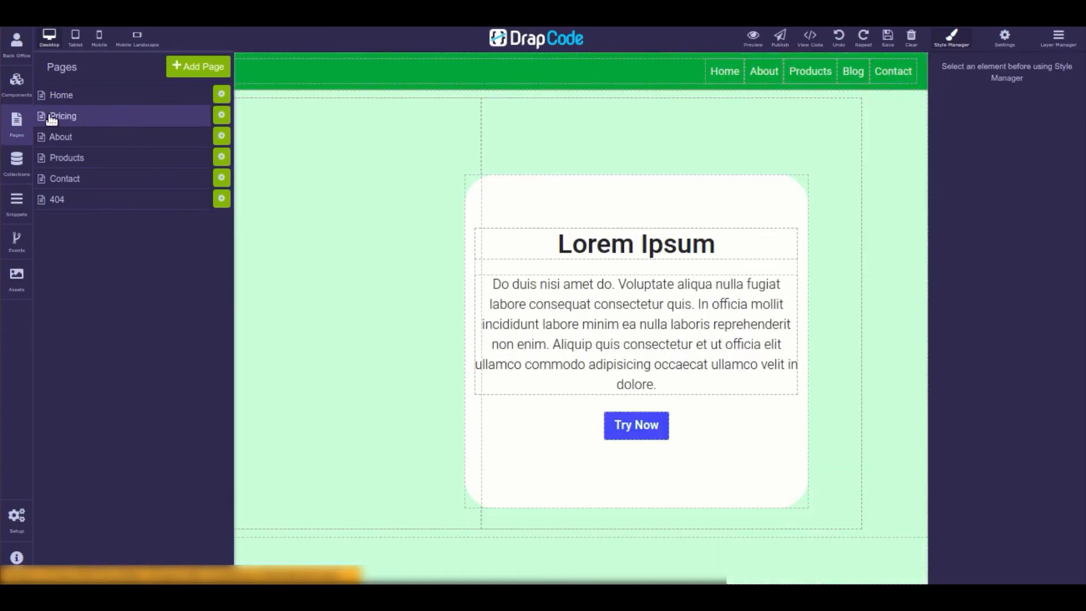